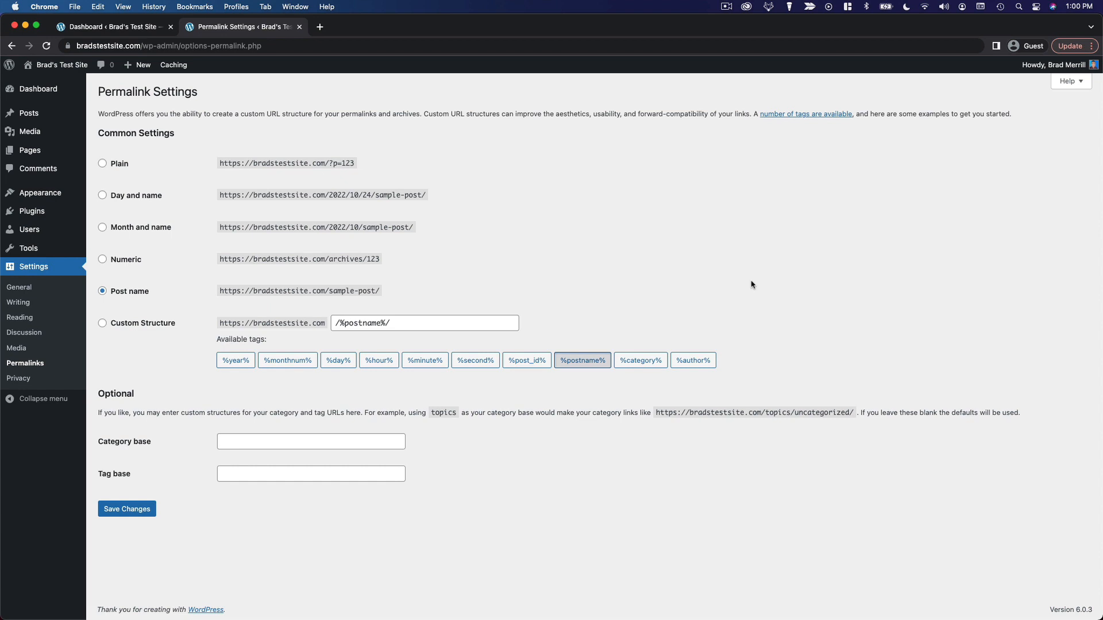
mouse_move(770, 216)
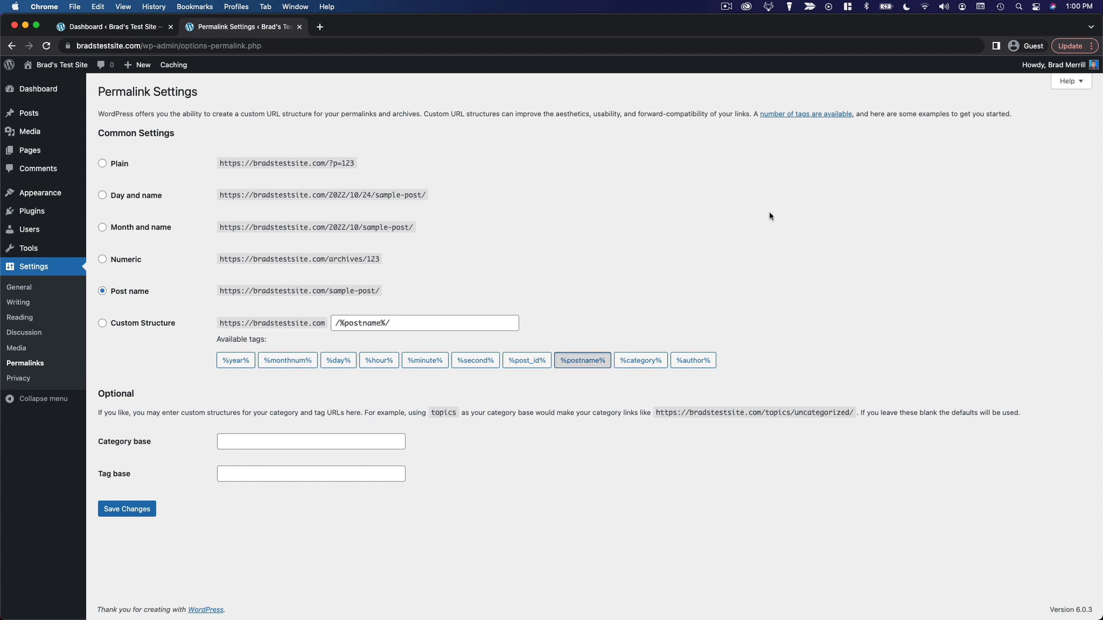
mouse_move(377, 189)
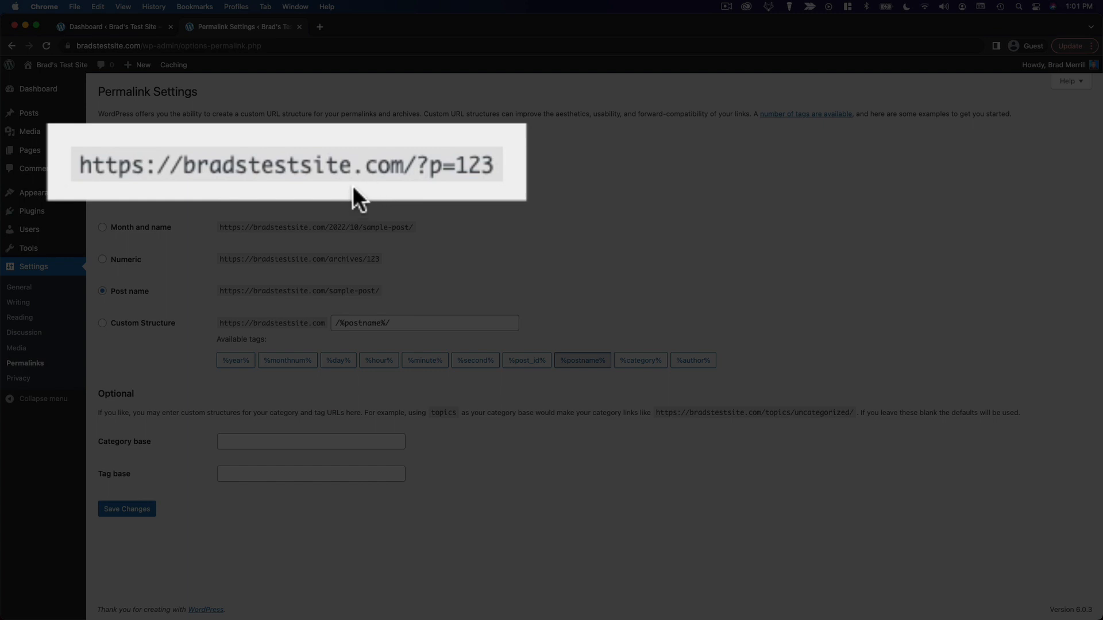
mouse_move(90, 199)
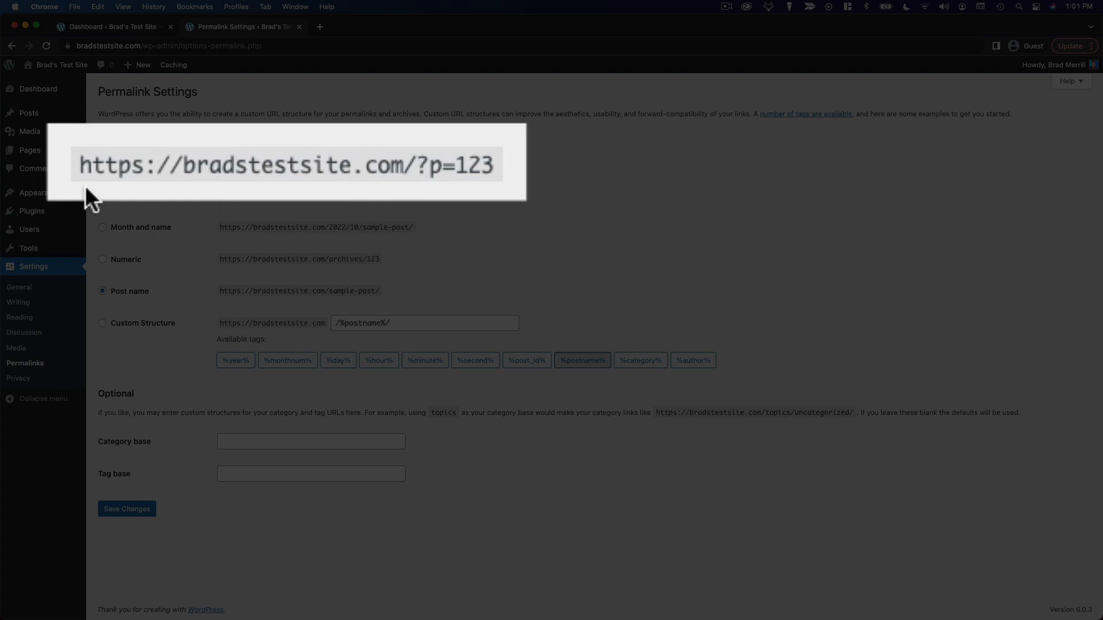
mouse_move(197, 193)
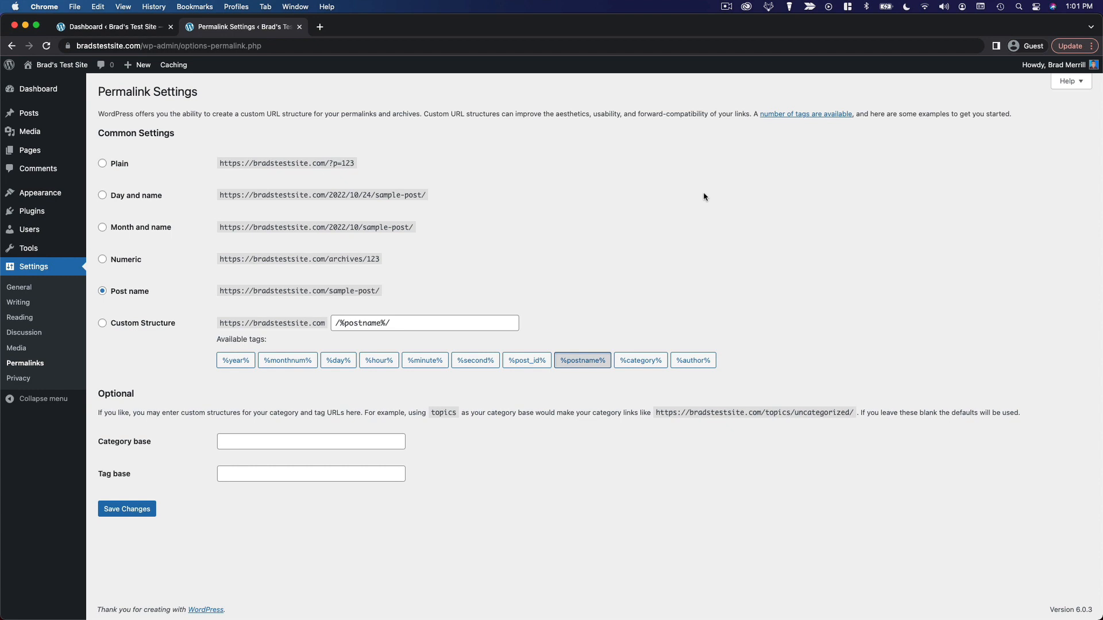
mouse_move(218, 302)
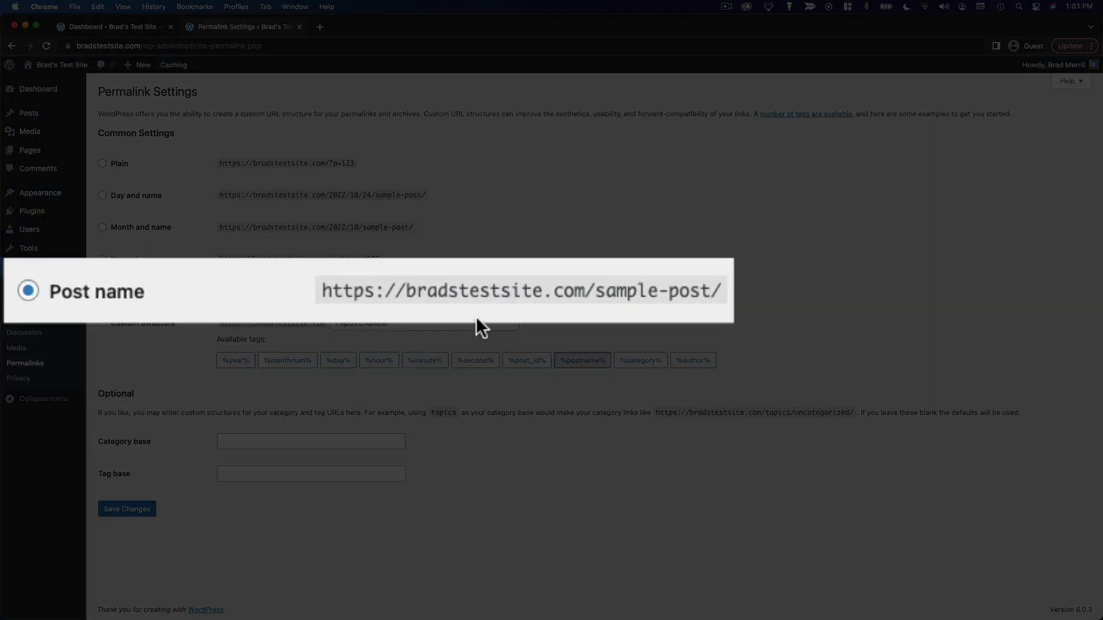
mouse_move(501, 322)
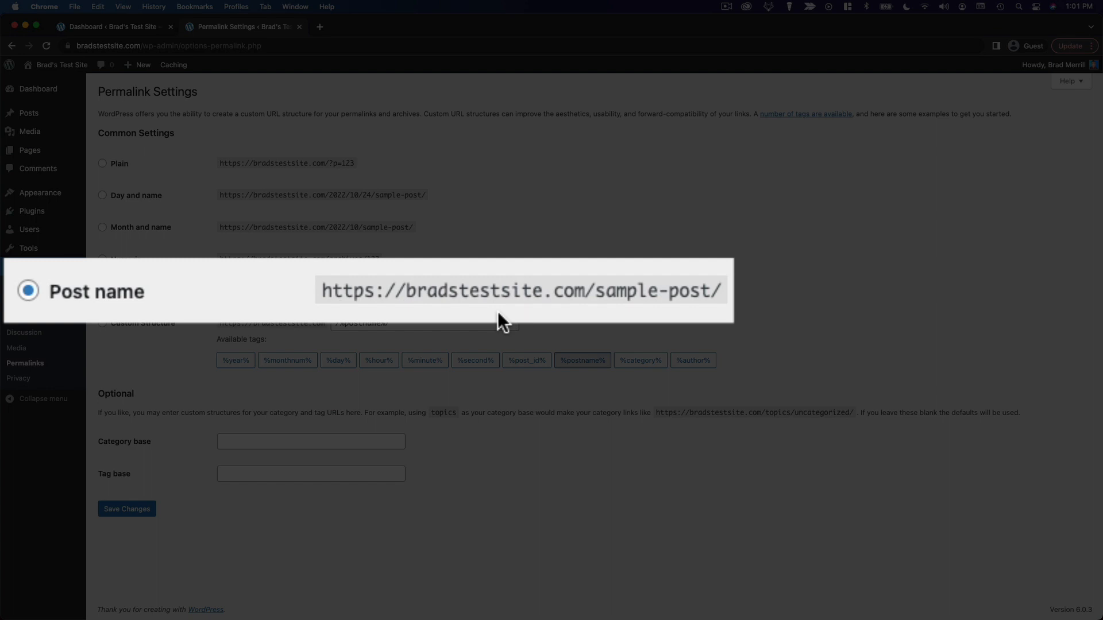
mouse_move(590, 317)
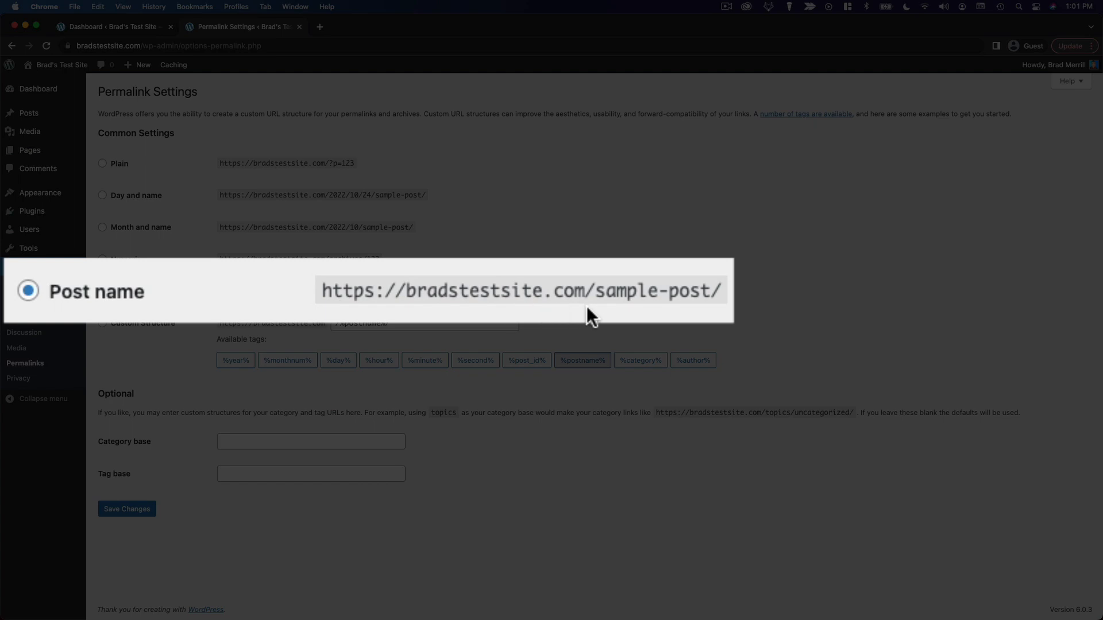
mouse_move(715, 323)
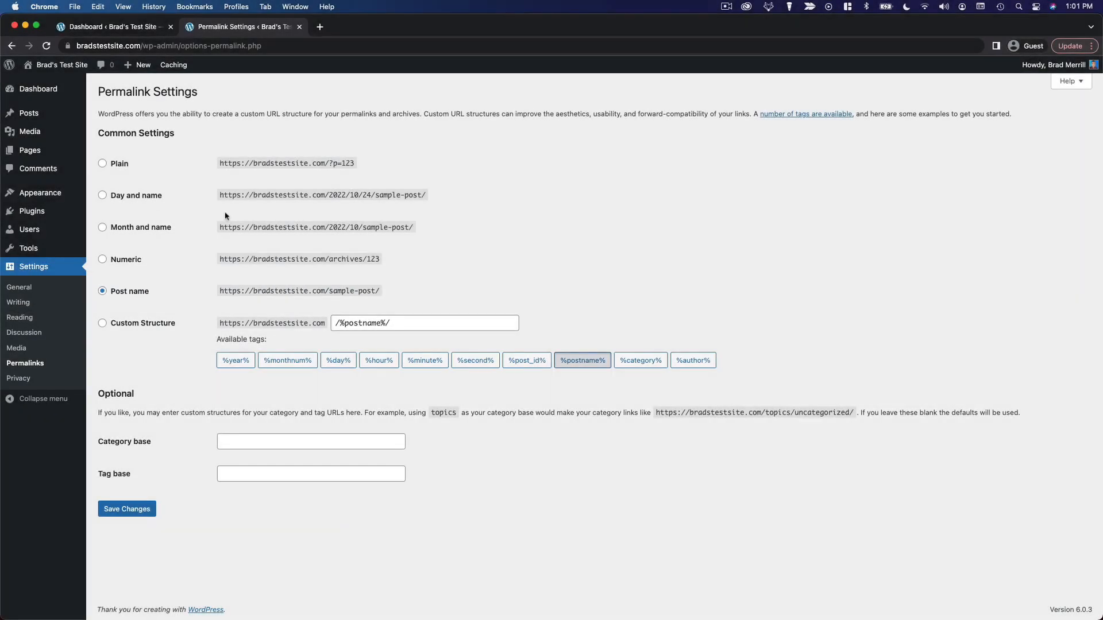
mouse_move(377, 283)
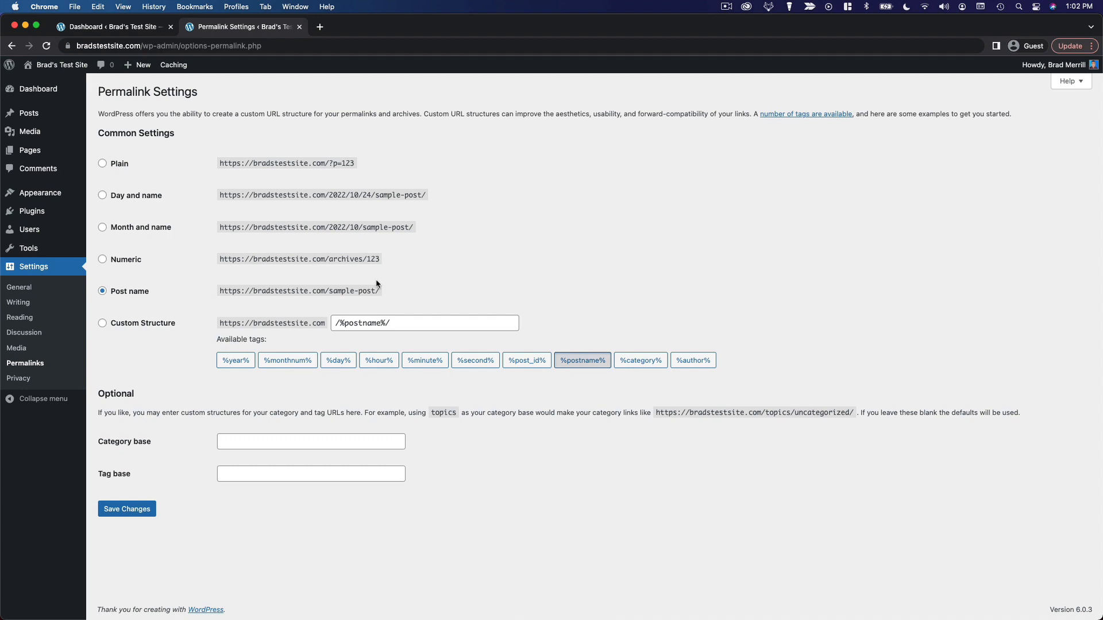
mouse_move(360, 259)
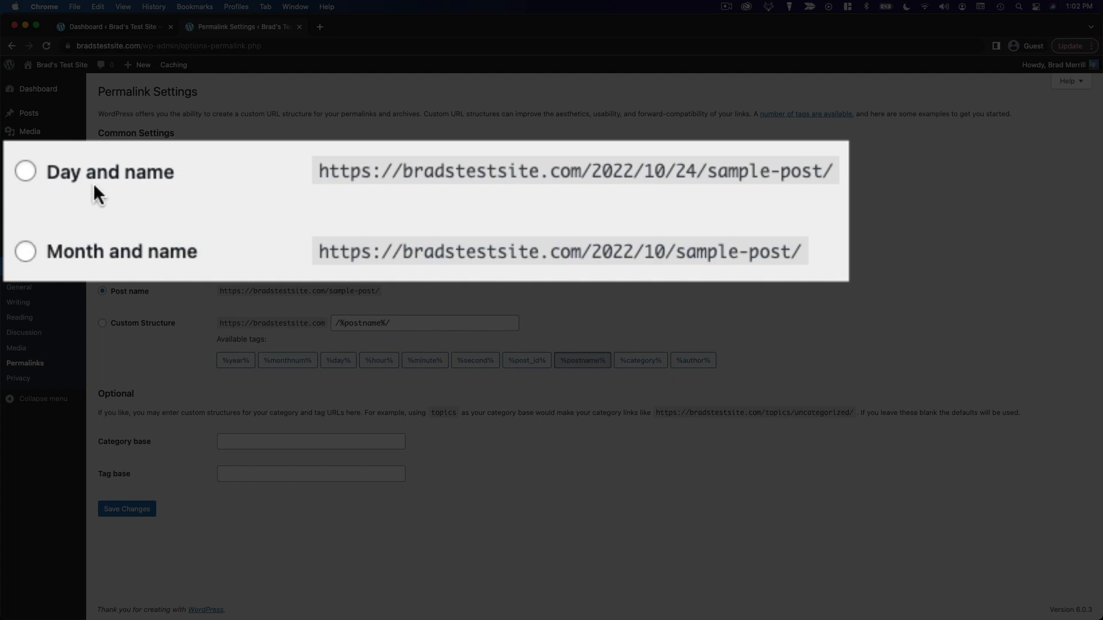
Choose the Post name permalink structure under Common Settings.
click(24, 171)
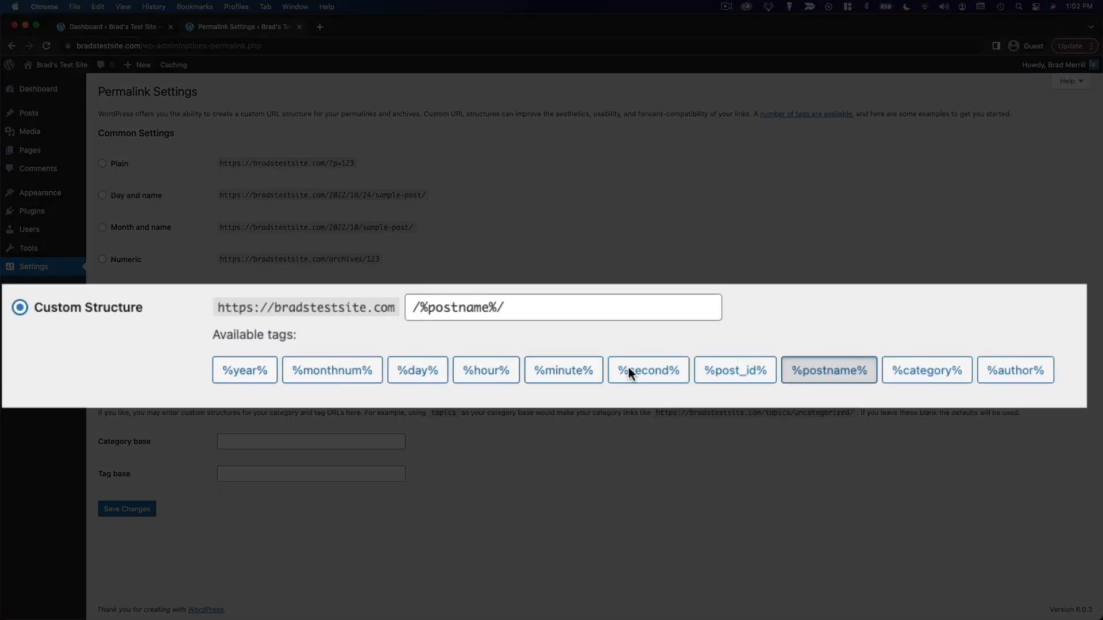
mouse_move(927, 370)
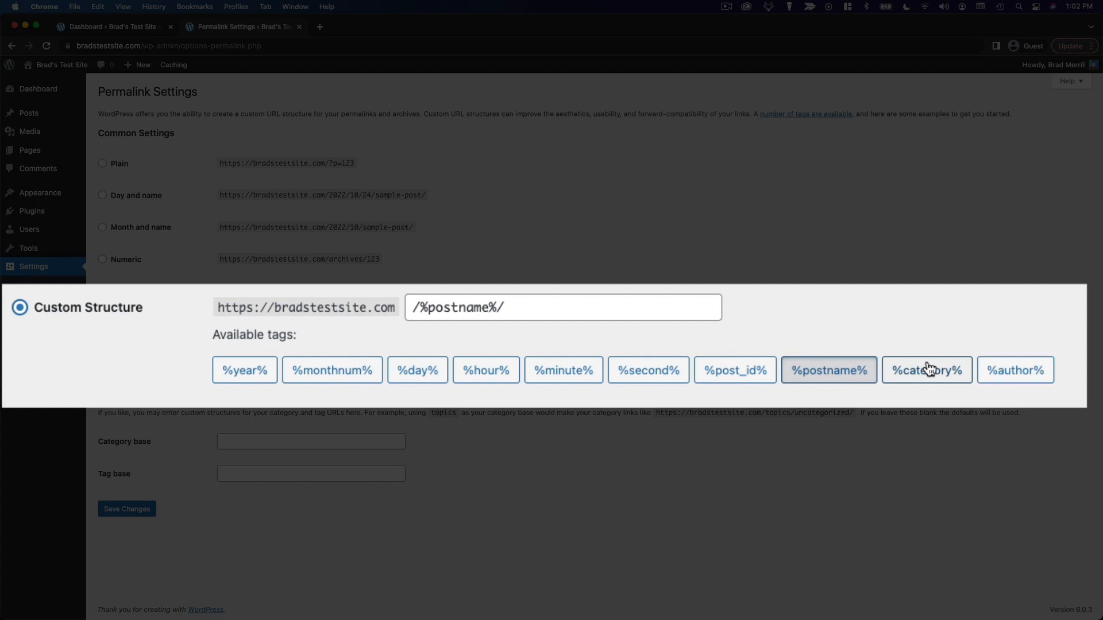
mouse_move(279, 355)
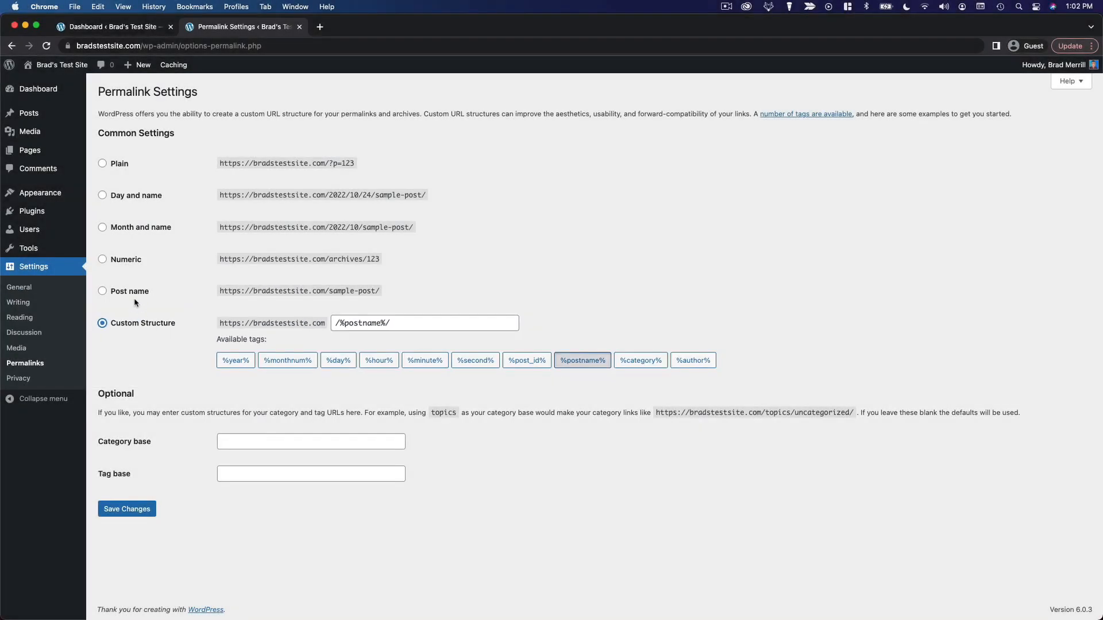
click(102, 291)
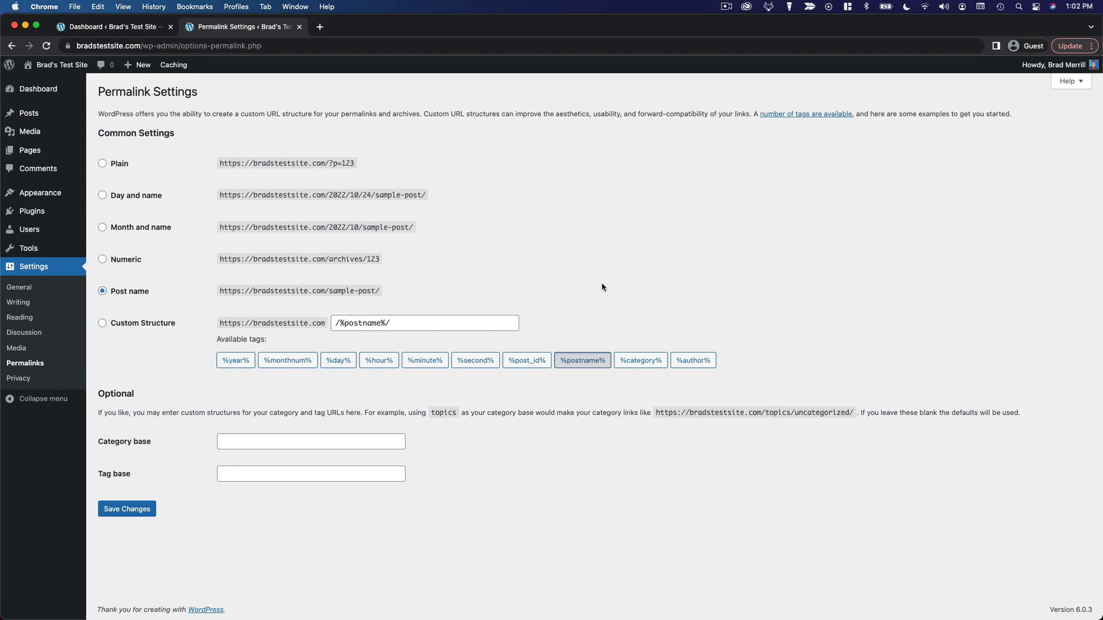
mouse_move(611, 278)
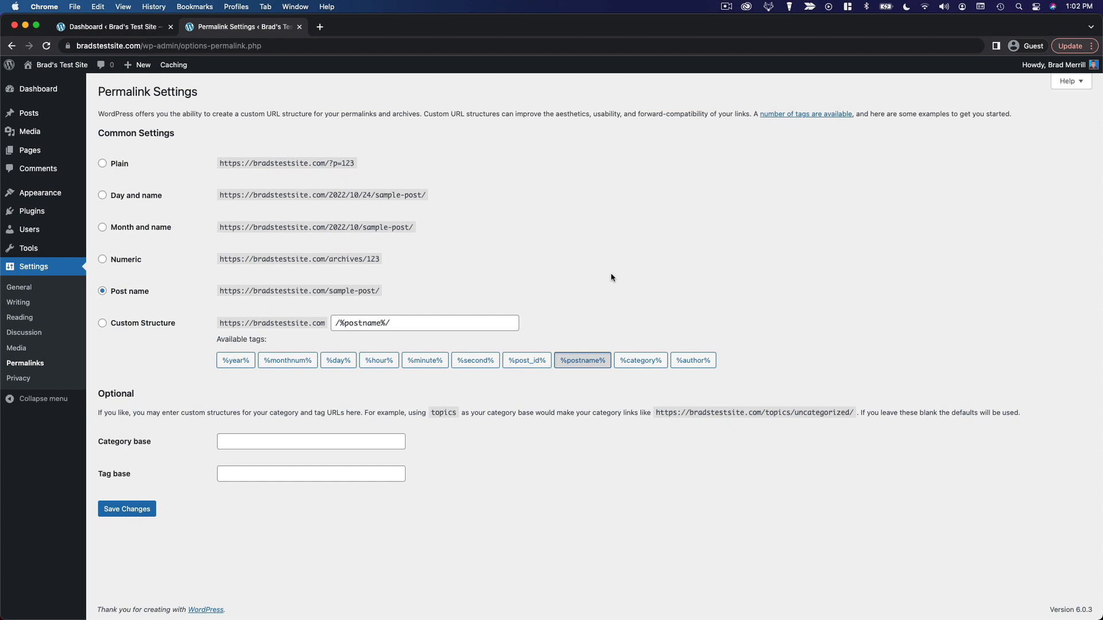
mouse_move(522, 287)
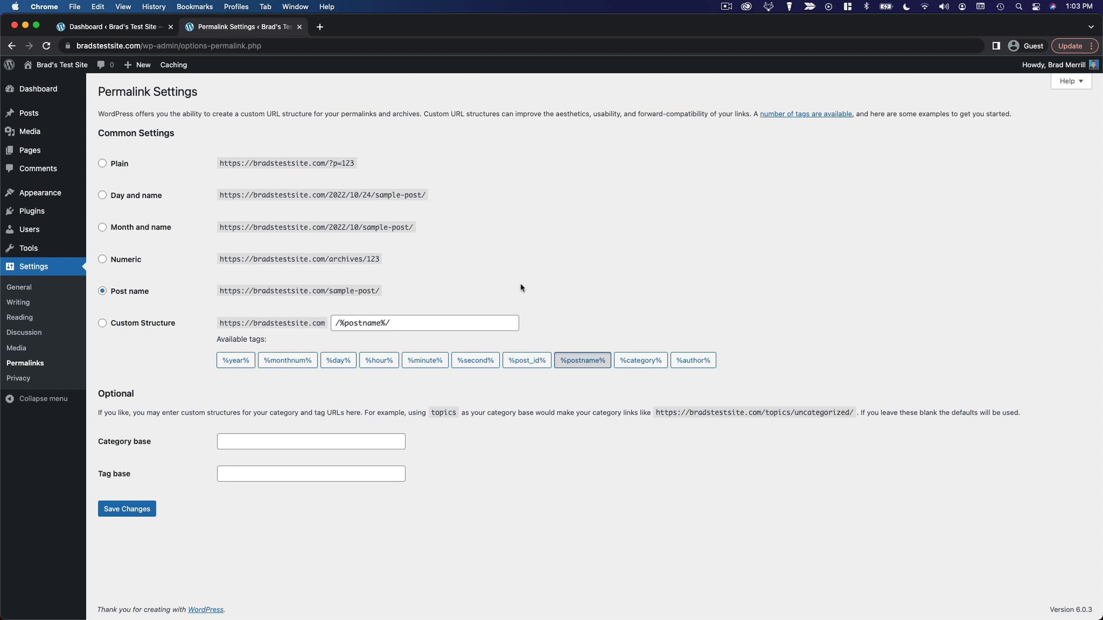
mouse_move(220, 195)
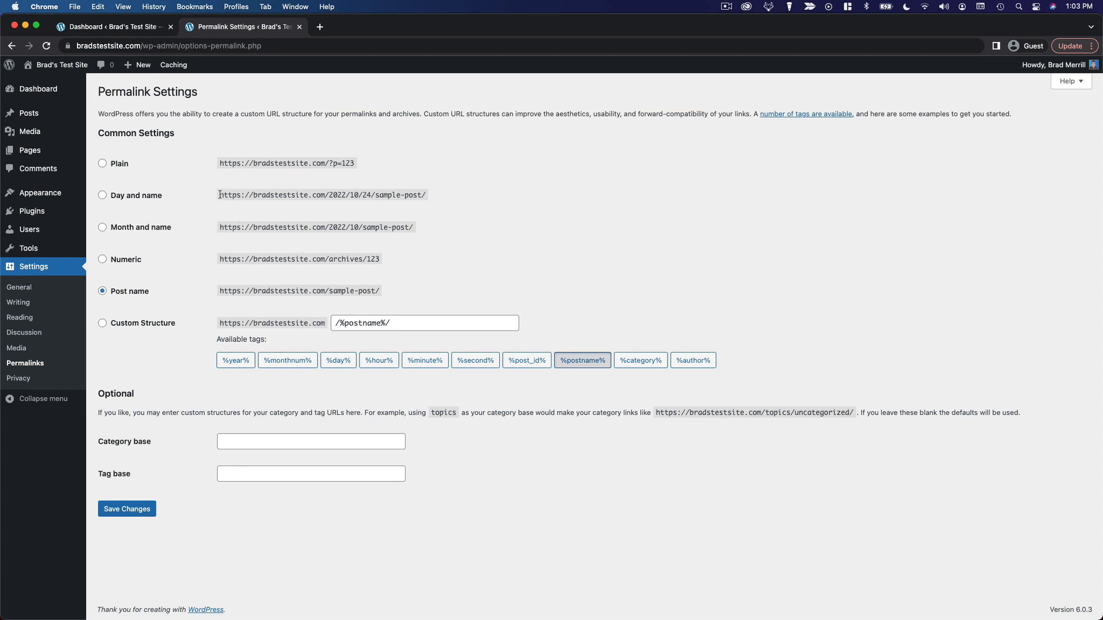
mouse_move(512, 244)
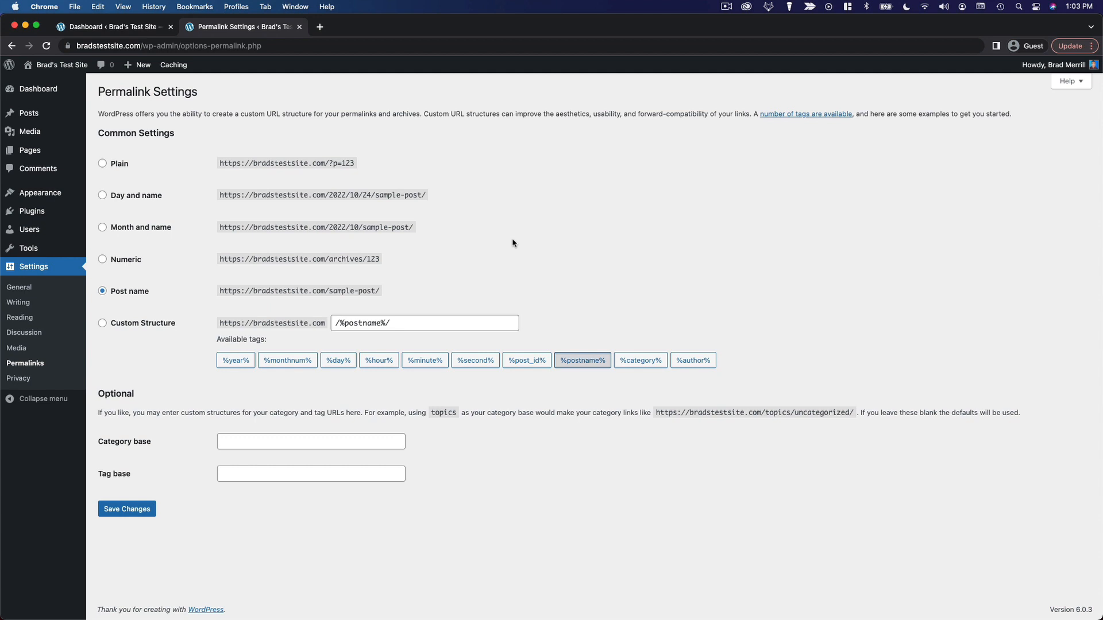
mouse_move(297, 317)
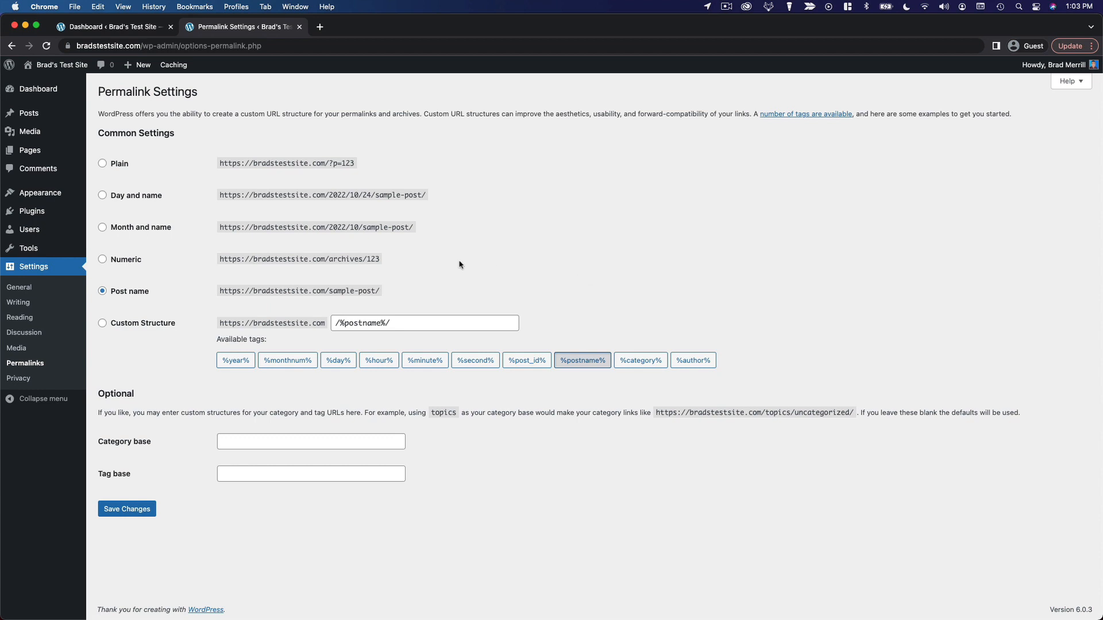
mouse_move(217, 338)
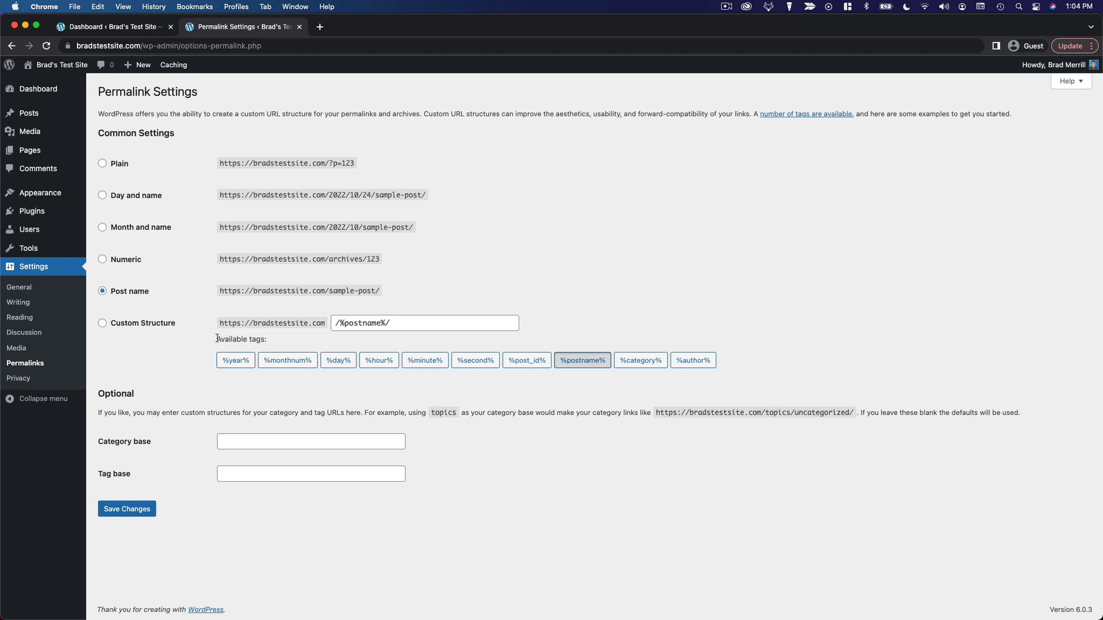
mouse_move(168, 467)
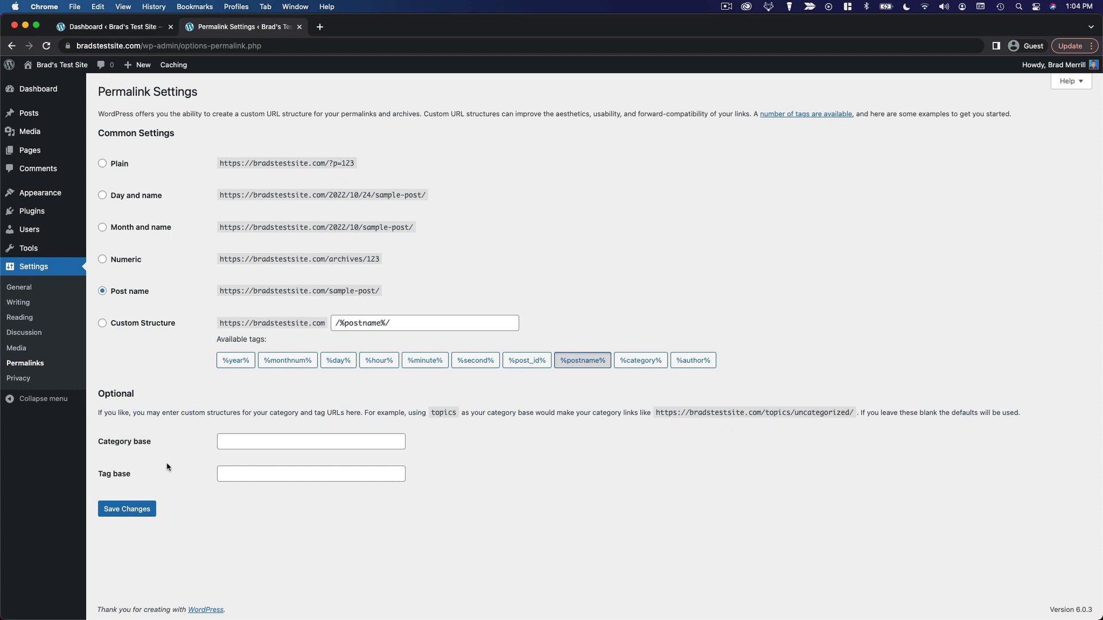
mouse_move(129, 492)
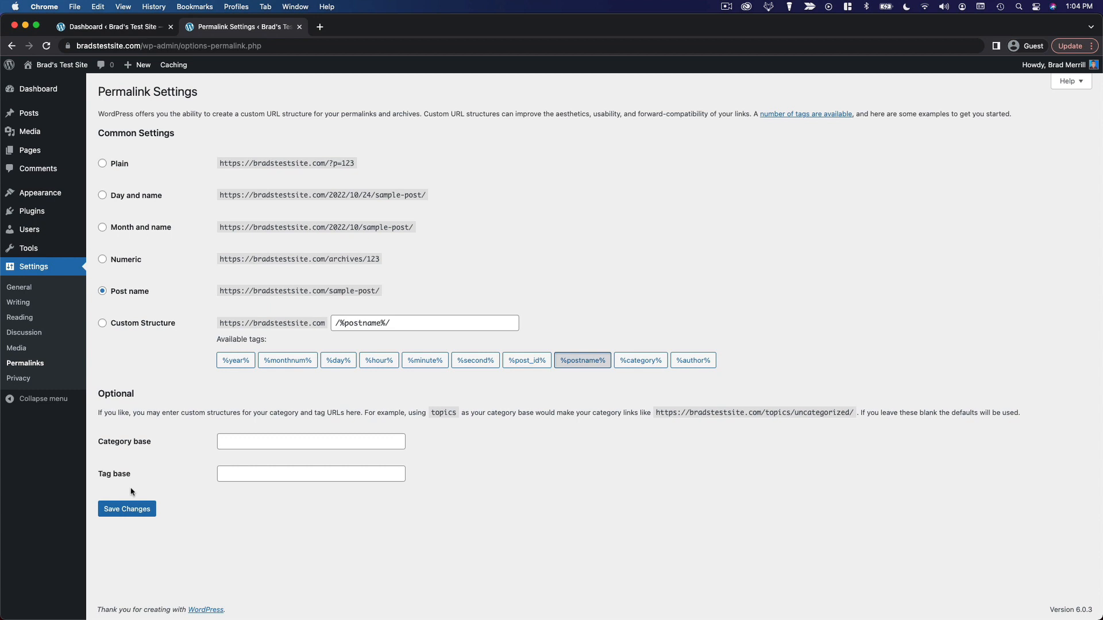
mouse_move(116, 456)
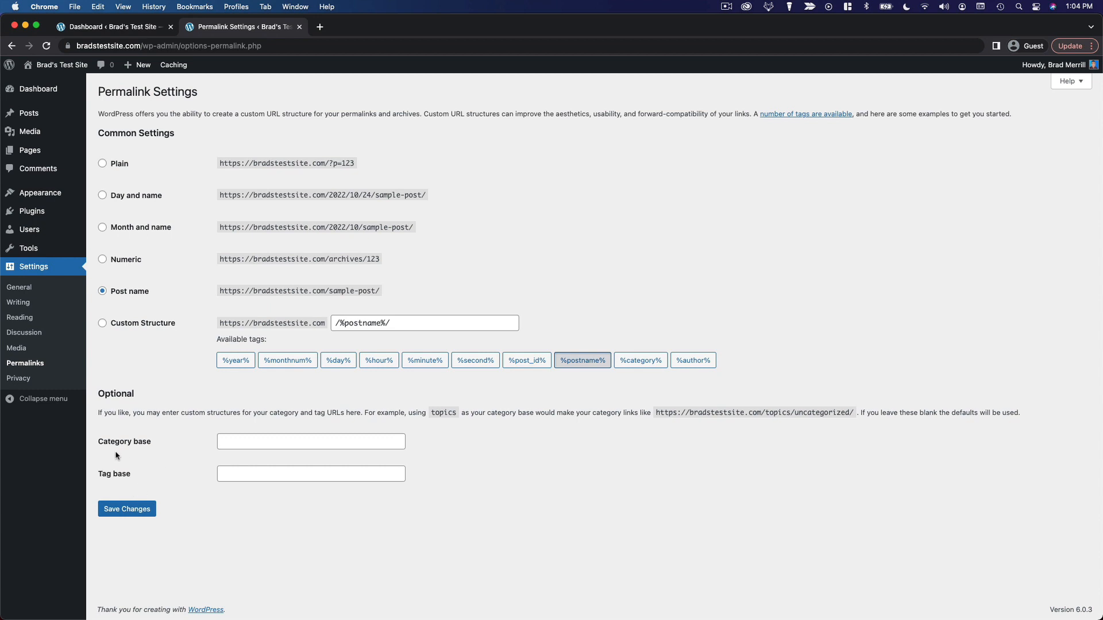
mouse_move(120, 73)
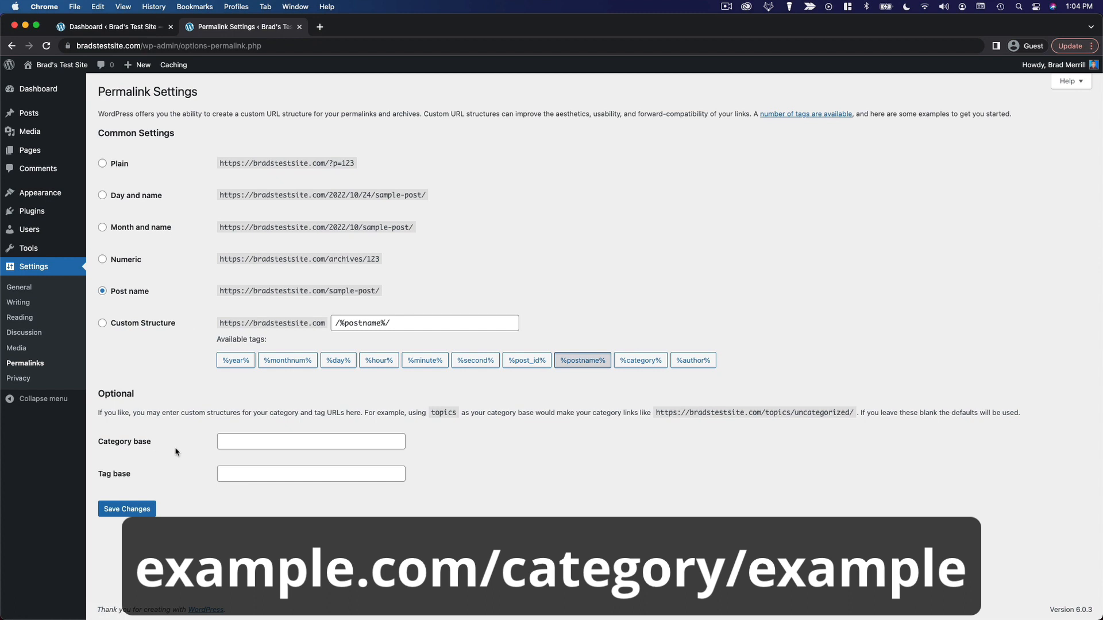
mouse_move(630, 467)
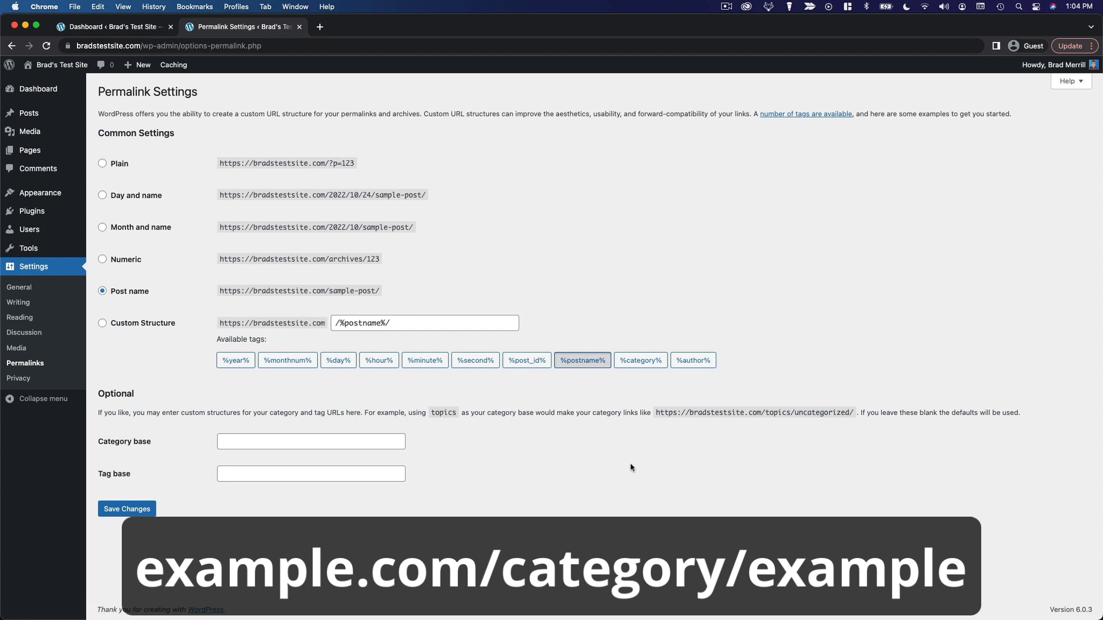
mouse_move(659, 437)
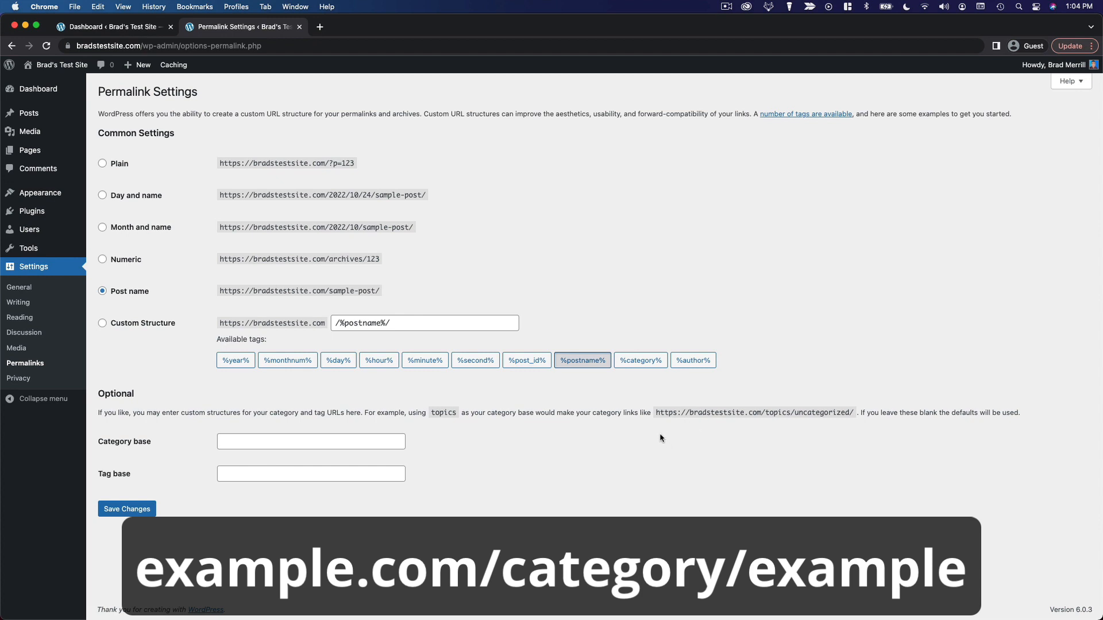
mouse_move(737, 460)
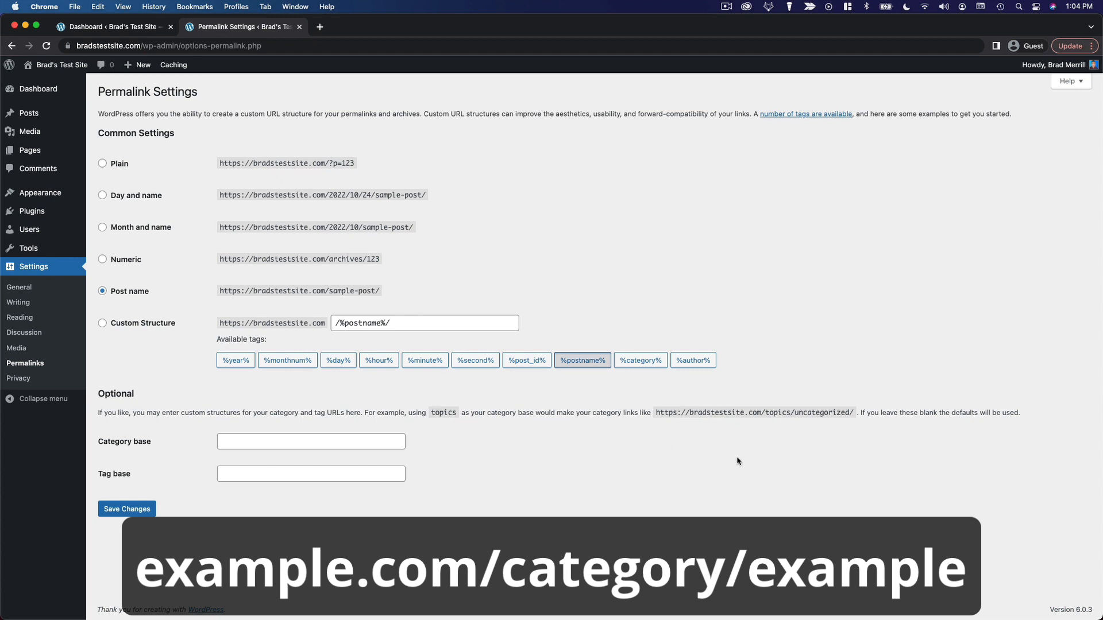
mouse_move(819, 429)
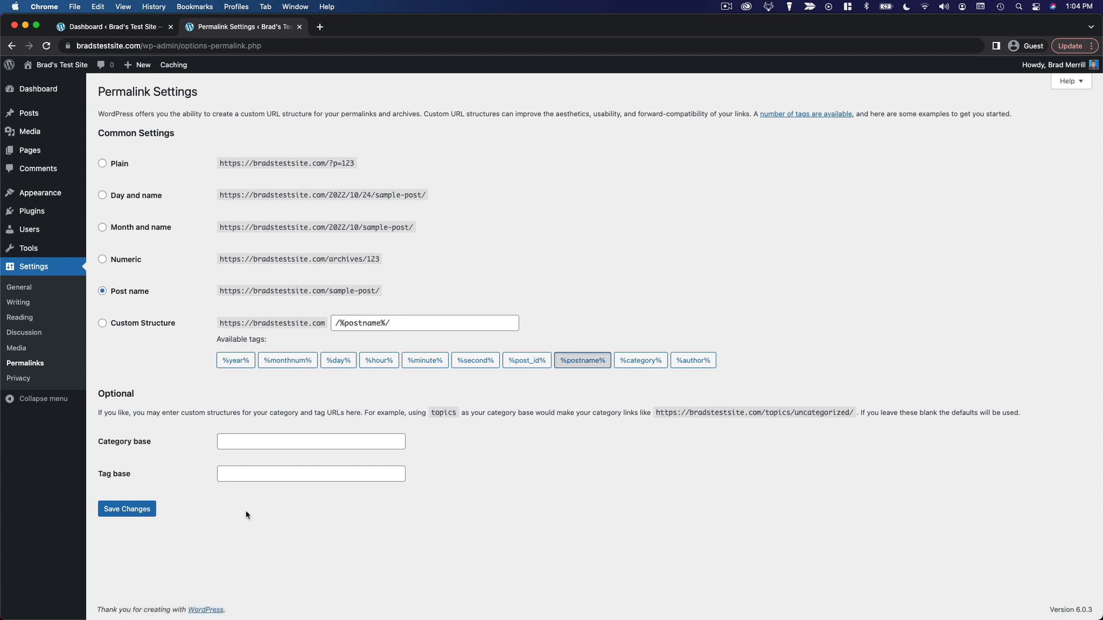
mouse_move(149, 482)
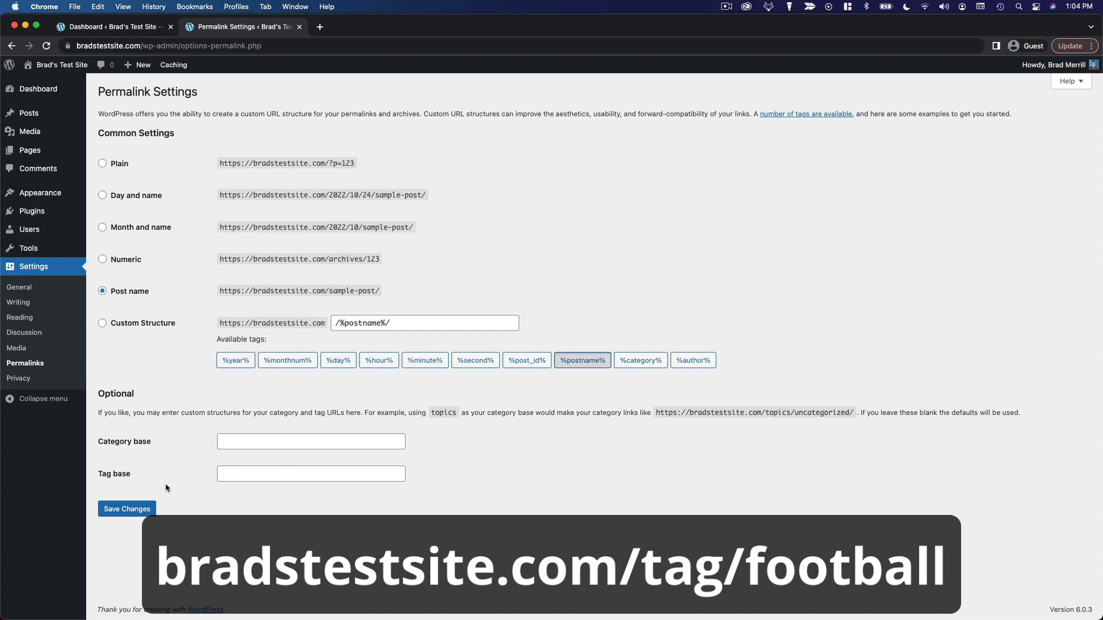
mouse_move(141, 474)
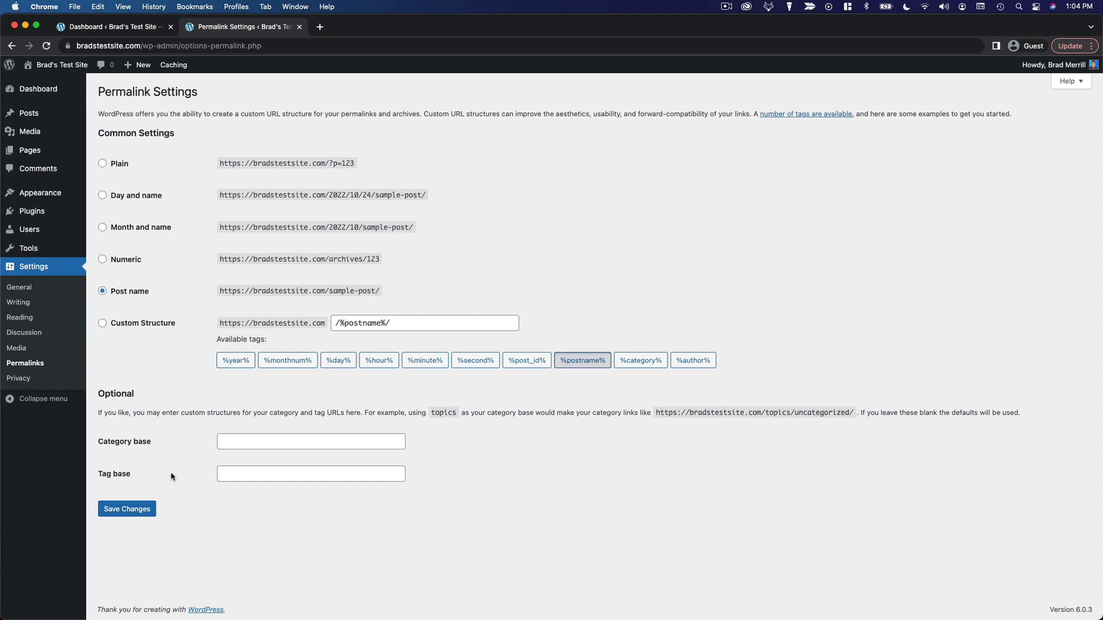
mouse_move(101, 454)
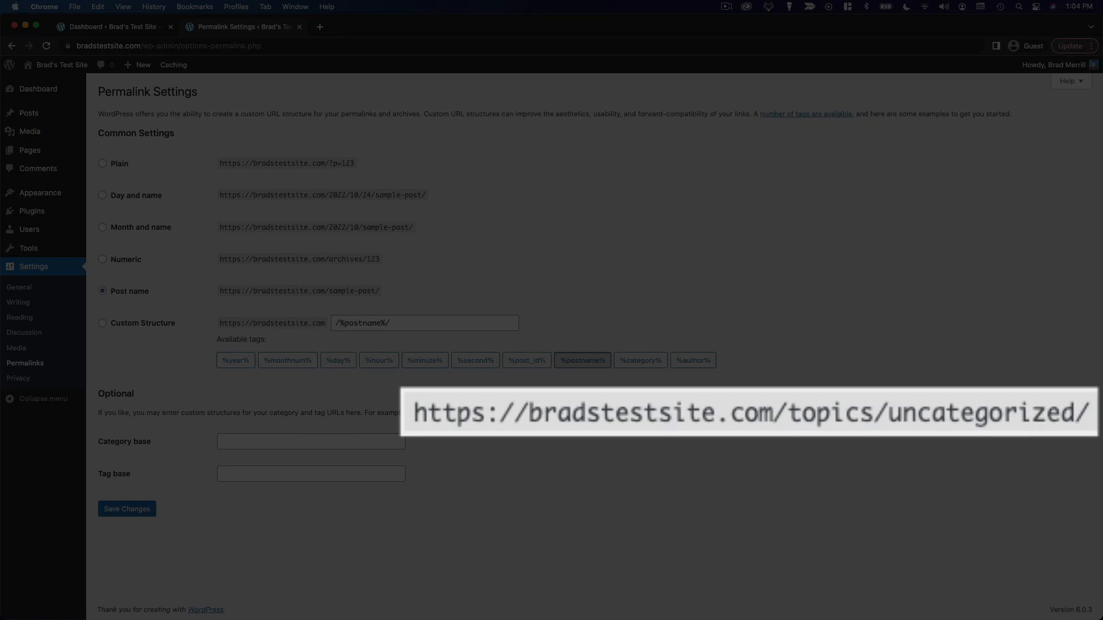
mouse_move(145, 481)
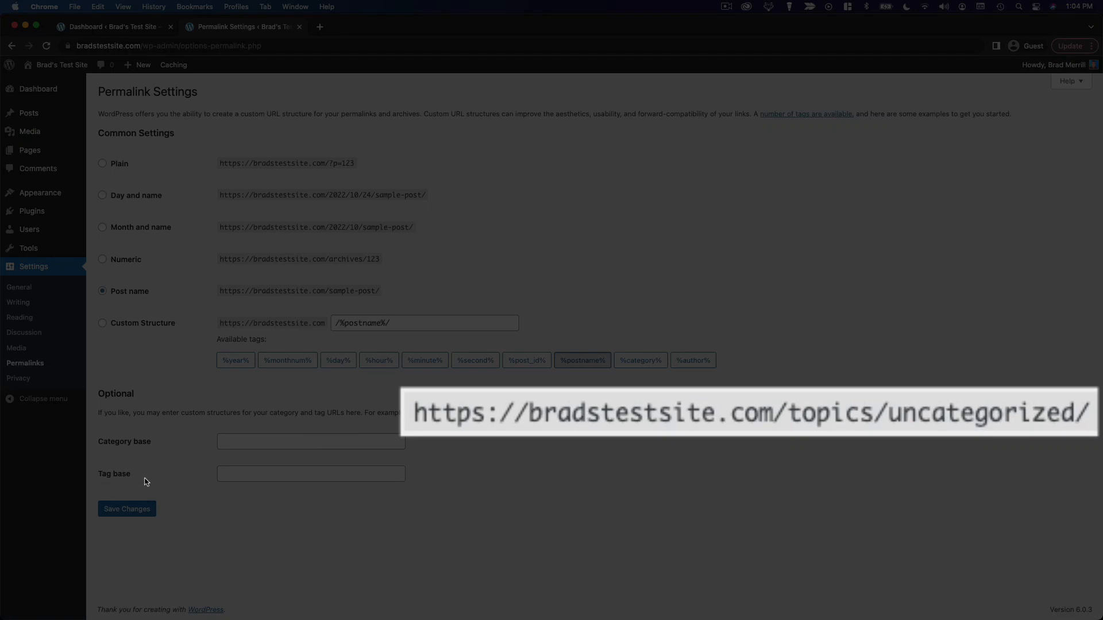
mouse_move(331, 509)
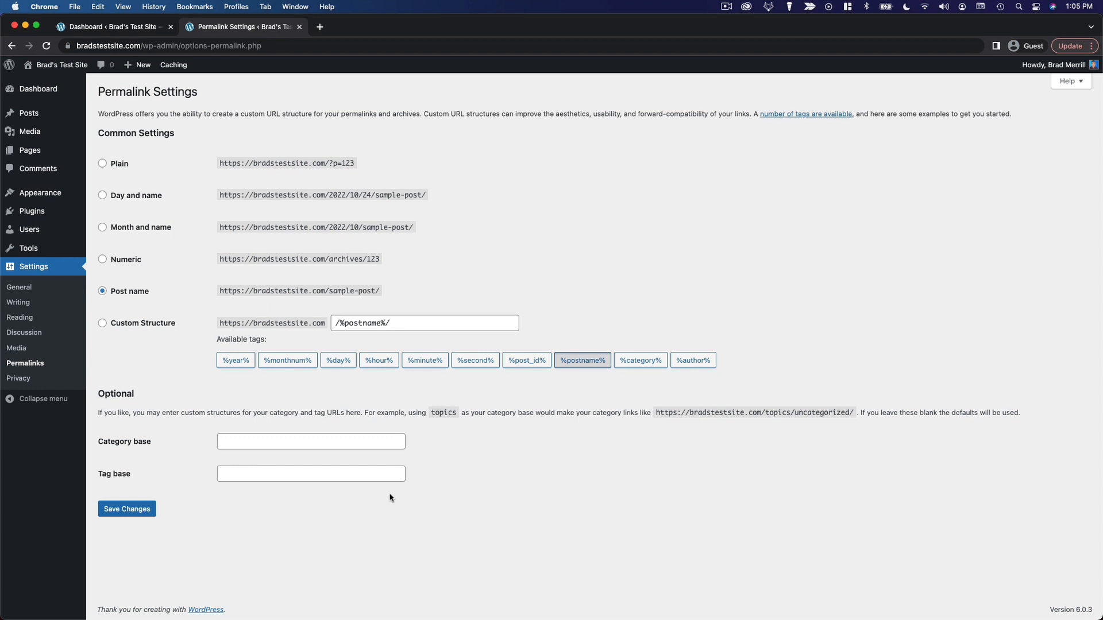
mouse_move(290, 453)
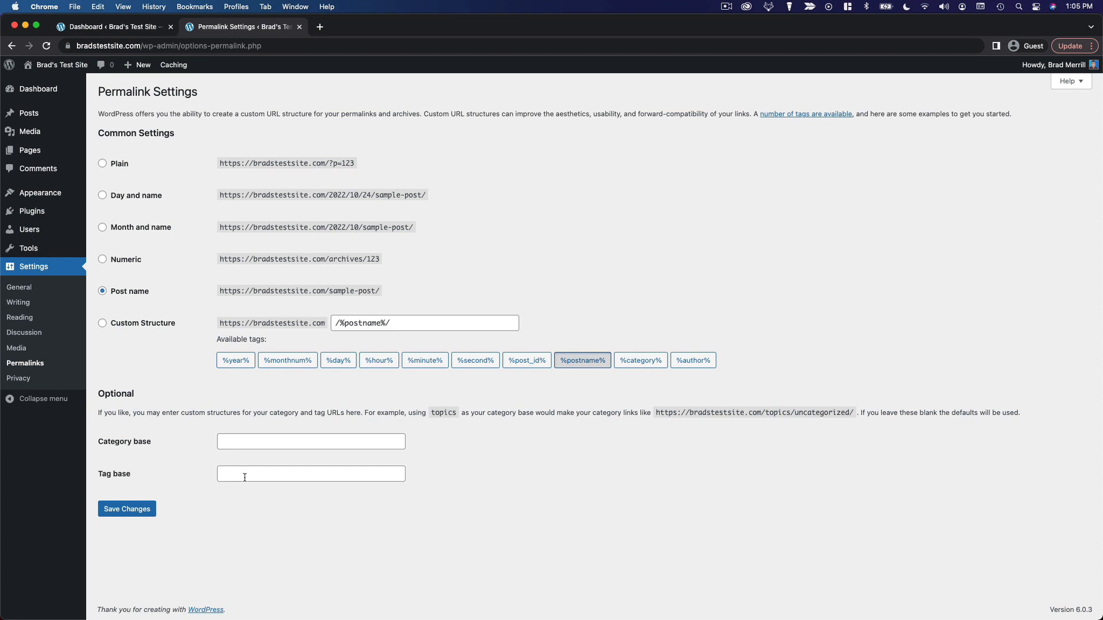
mouse_move(239, 500)
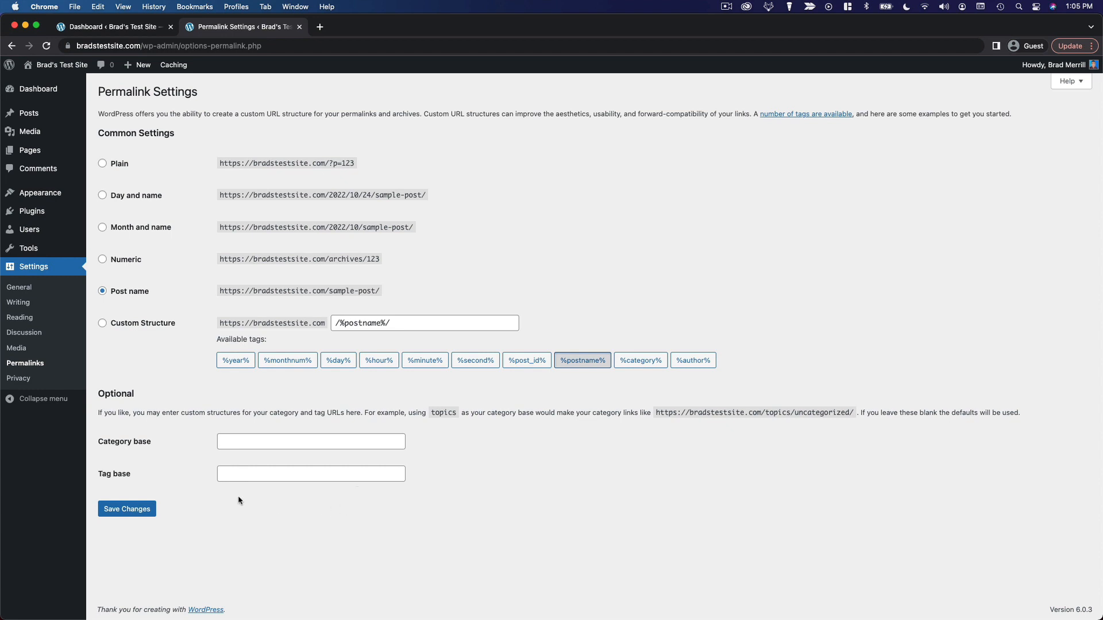
mouse_move(308, 462)
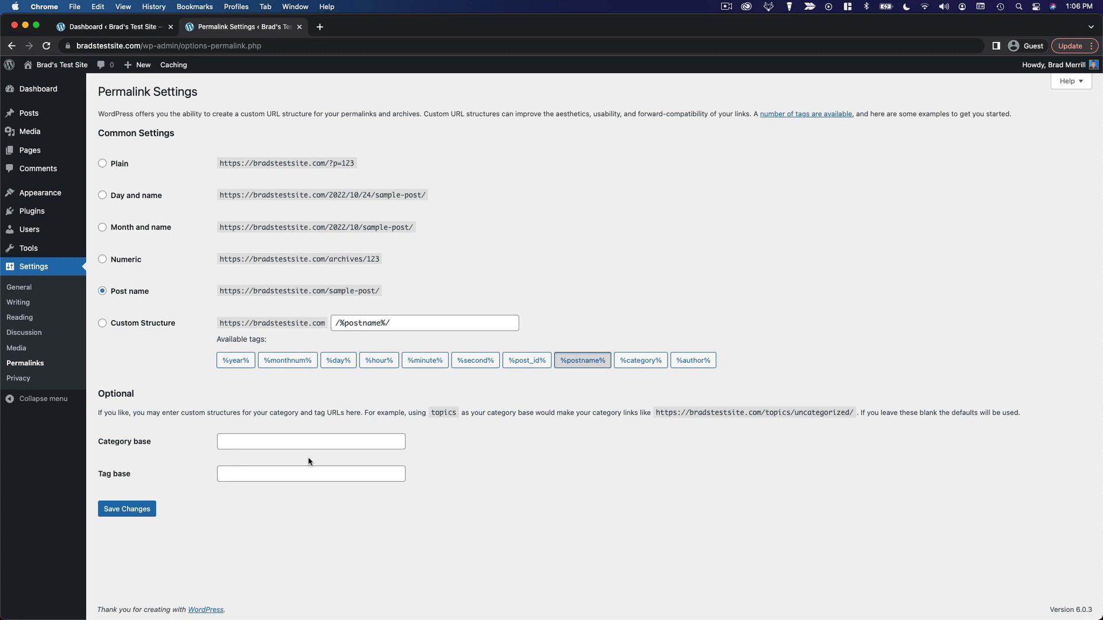
mouse_move(182, 528)
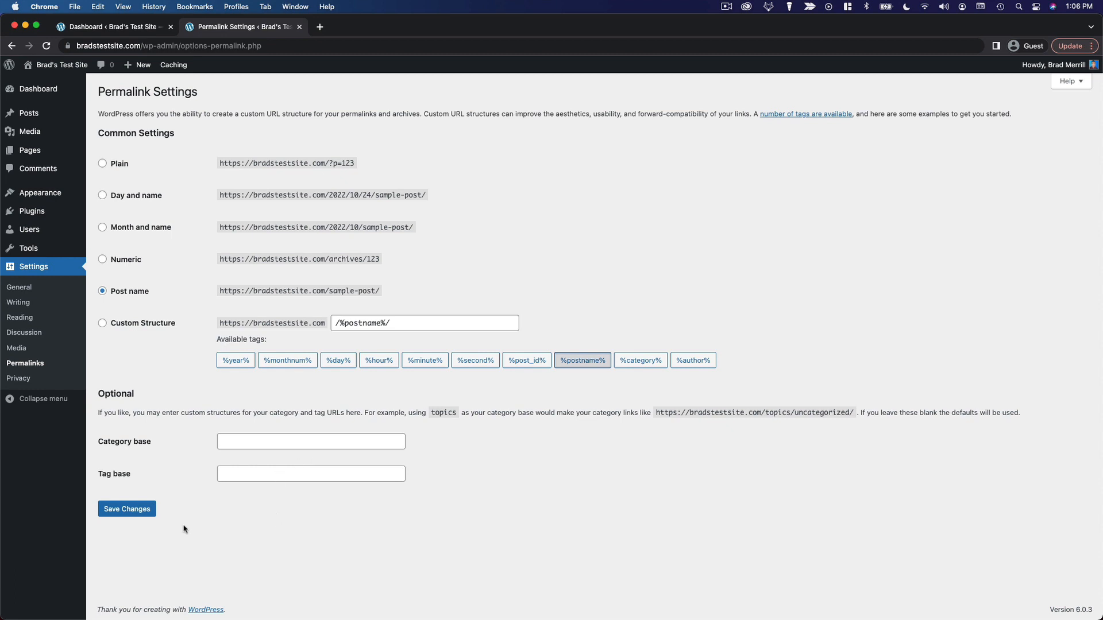
Save the Post name structure so the 'Permalink structure updated' notice appears.
click(126, 509)
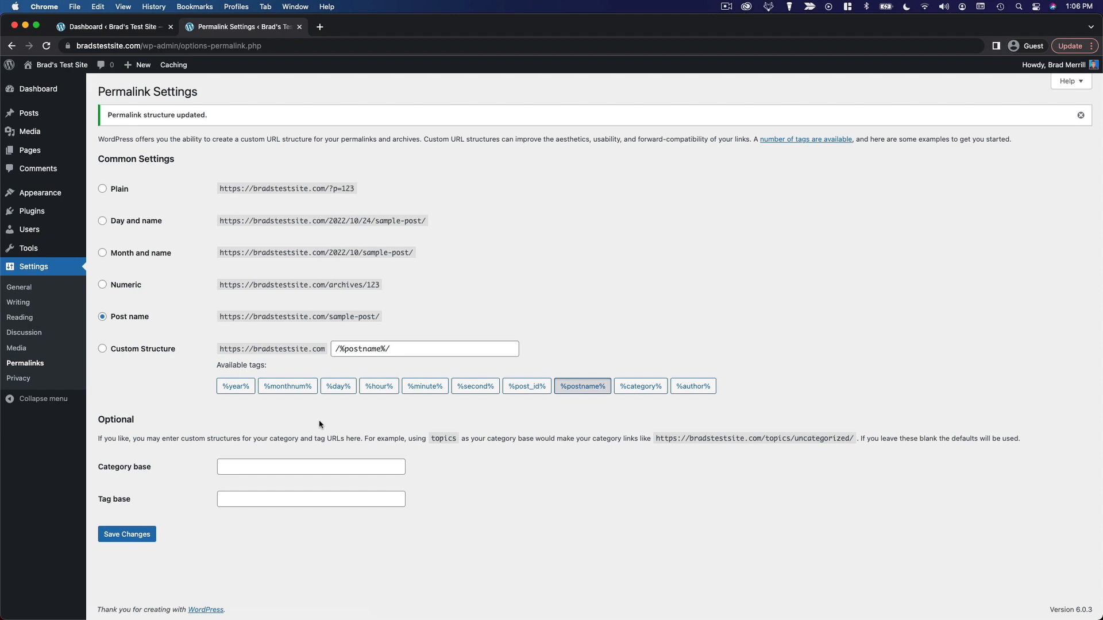